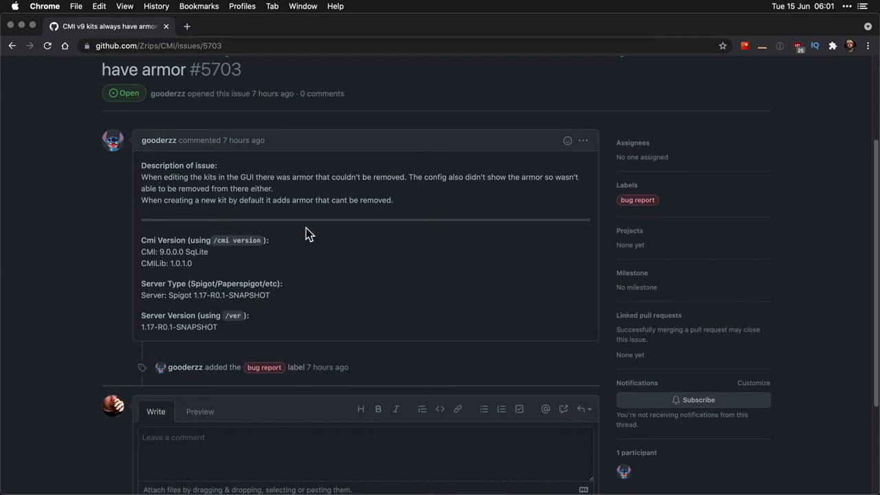
mouse_move(261, 154)
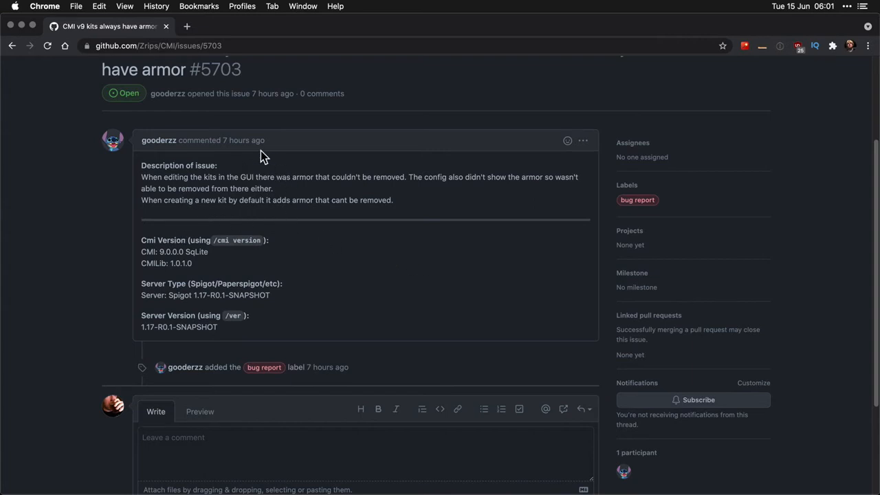
In Finder's plugins folder, select the CMI 9.0.0.0 and CMILib 1.0.1.0 jars and the CMILib folder.
scroll("up", 3)
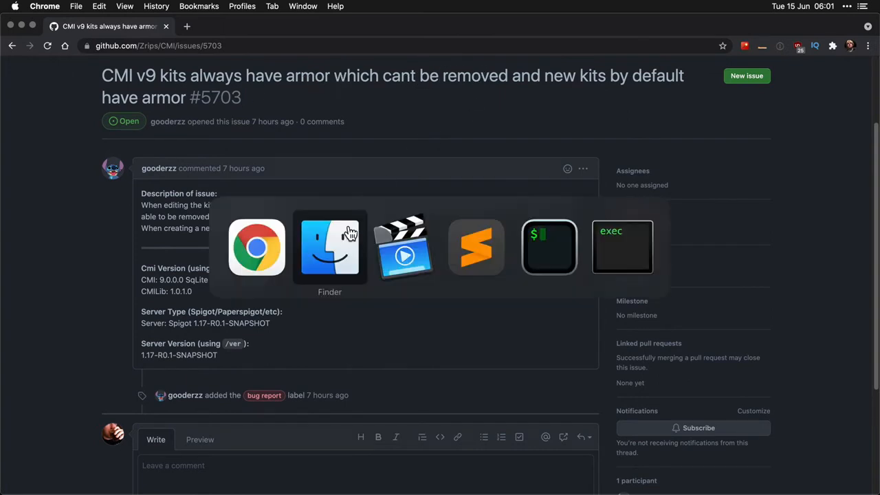
left_click(330, 246)
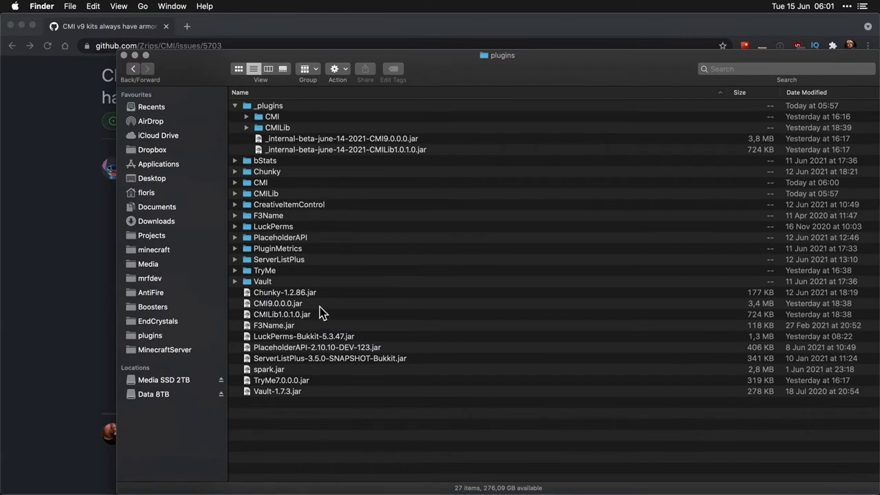
left_click(281, 313)
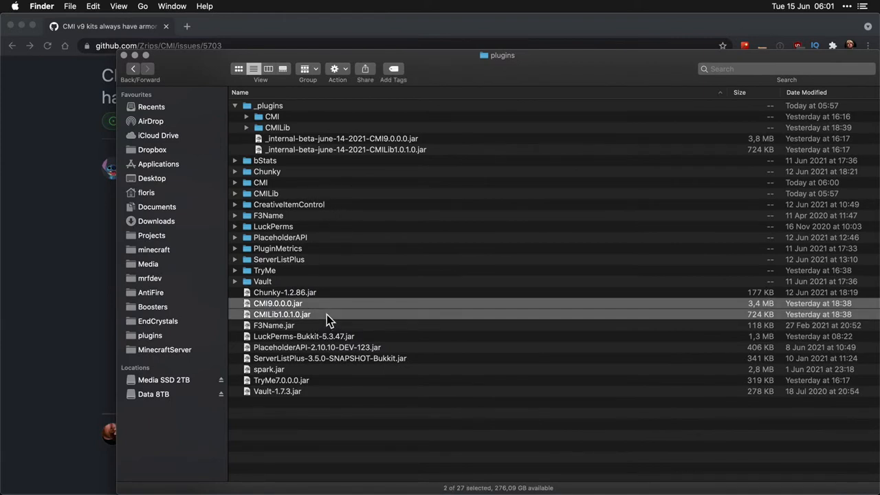
left_click(265, 192)
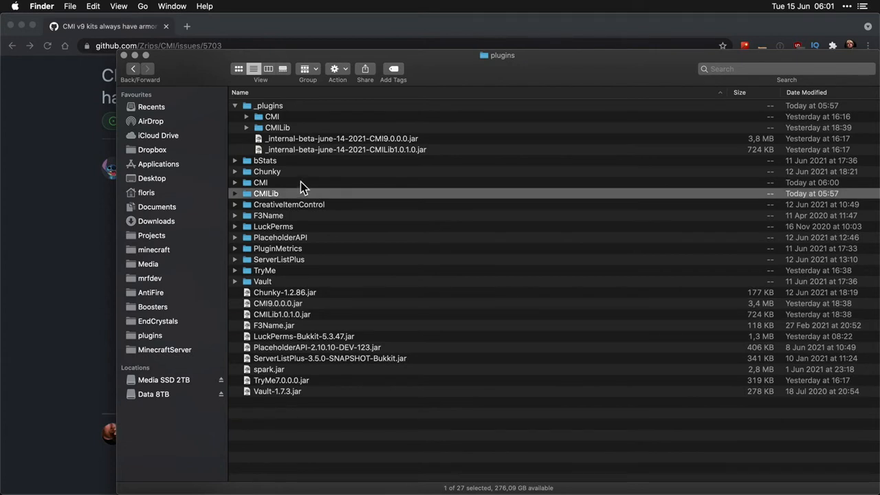
mouse_move(299, 190)
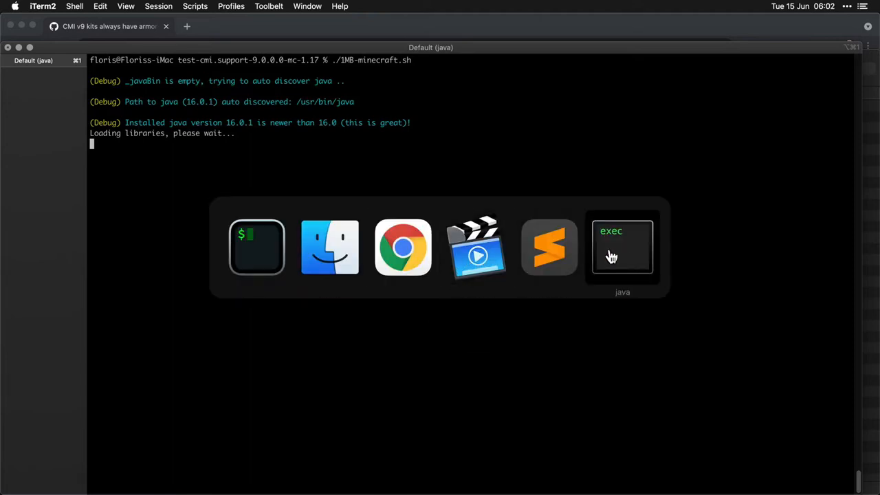
Bring the Minecraft client forward and return to the multiplayer server list.
left_click(621, 247)
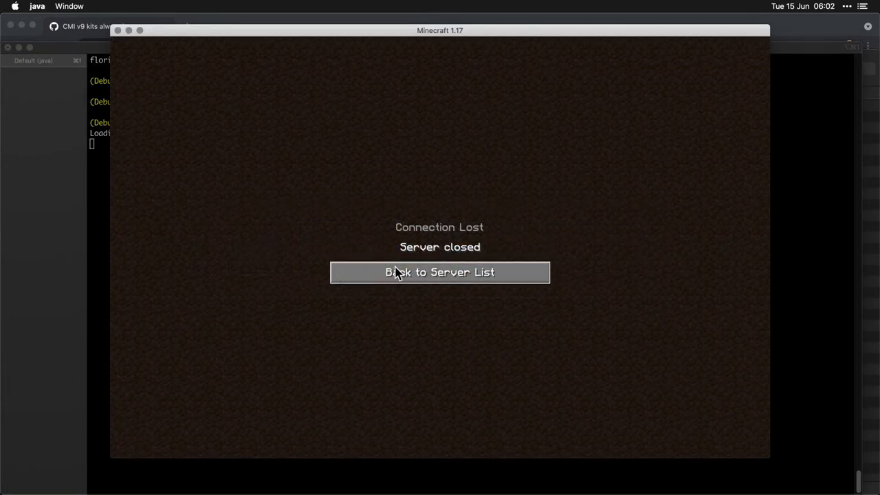
left_click(440, 272)
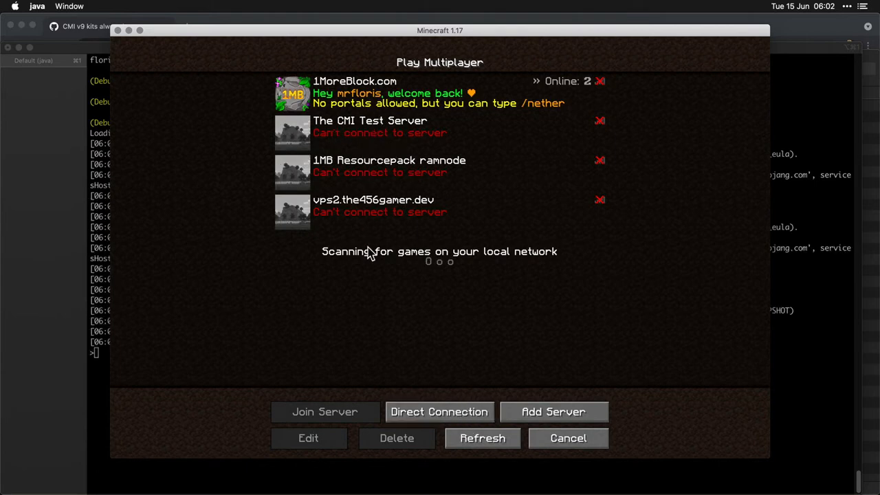
mouse_move(363, 294)
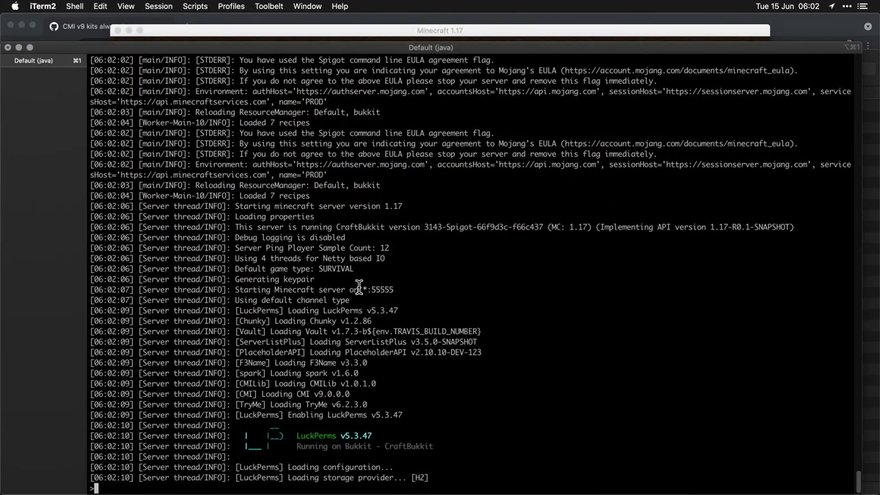
Follow the iTerm2 server log until CMI 9.0.0.0 enables and downloads its locale files.
scroll("down", 3)
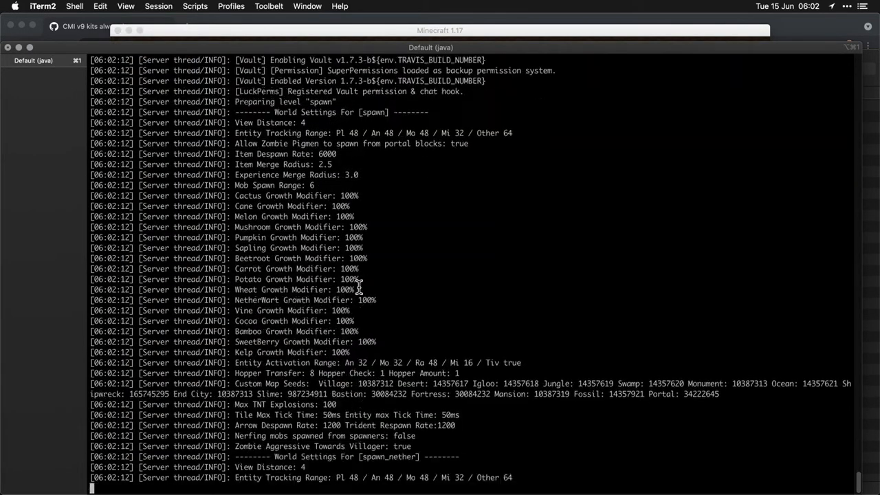
scroll("down", 3)
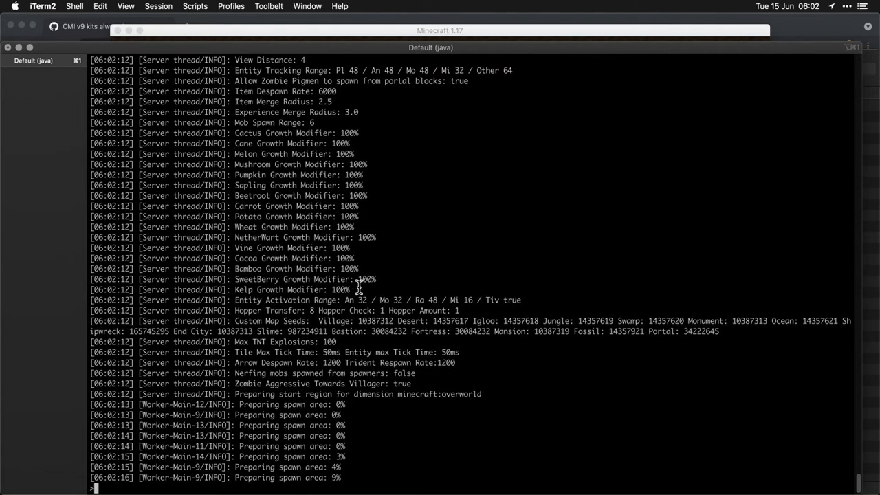
scroll("down", 3)
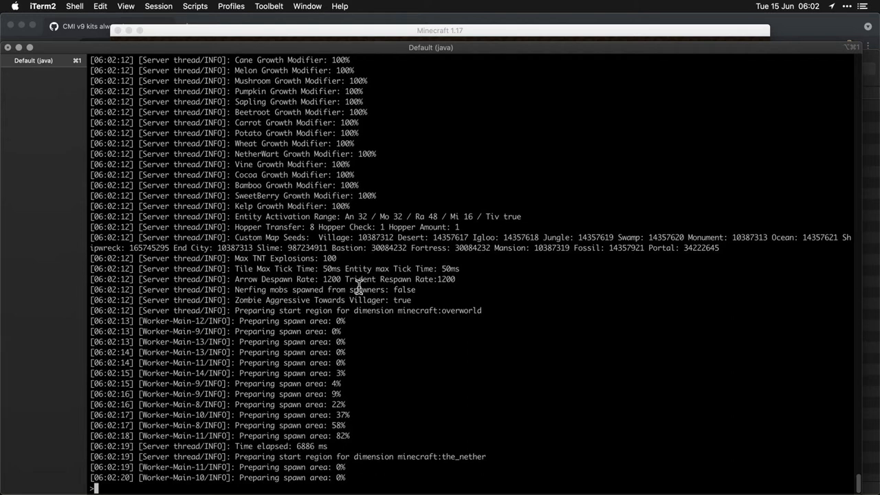
scroll("down", 3)
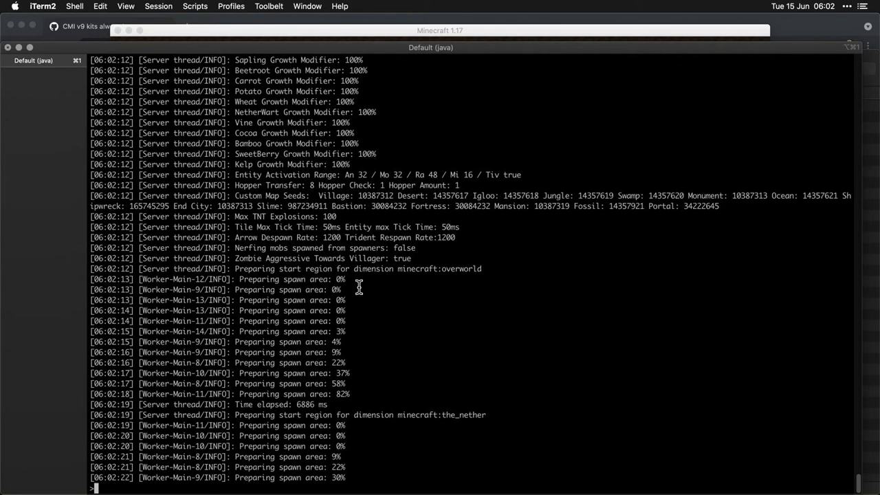
scroll("down", 3)
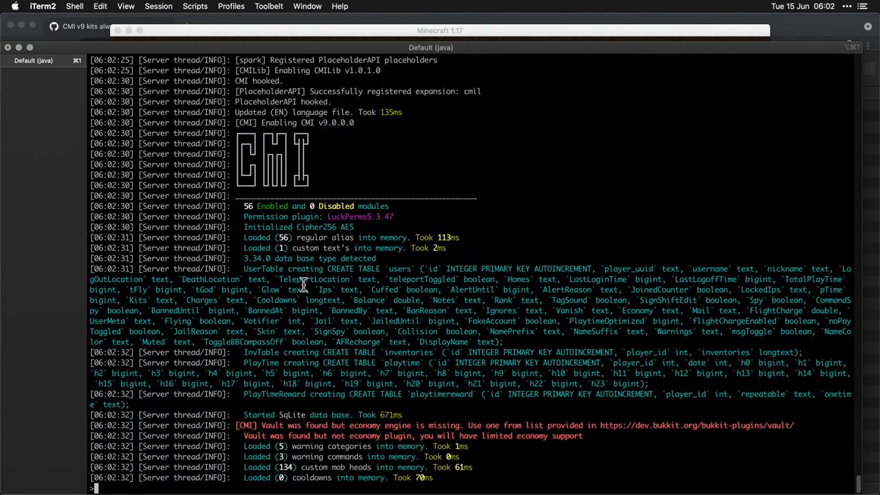
scroll("down", 3)
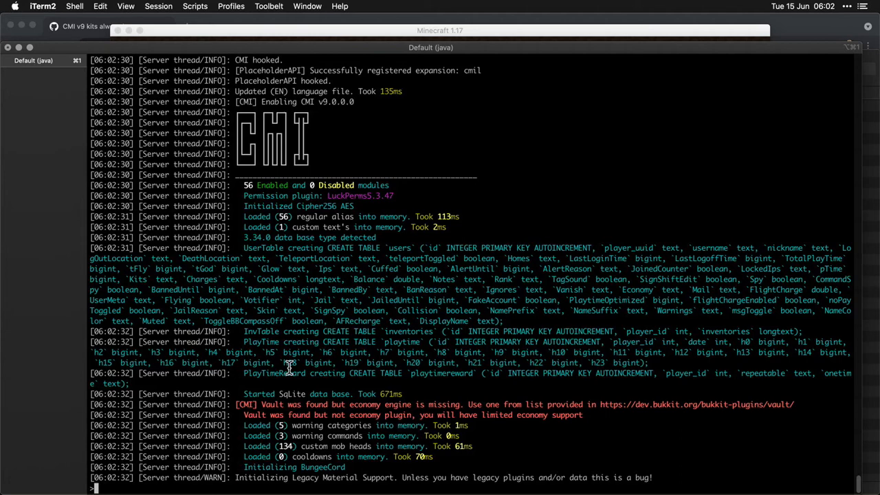
scroll("down", 3)
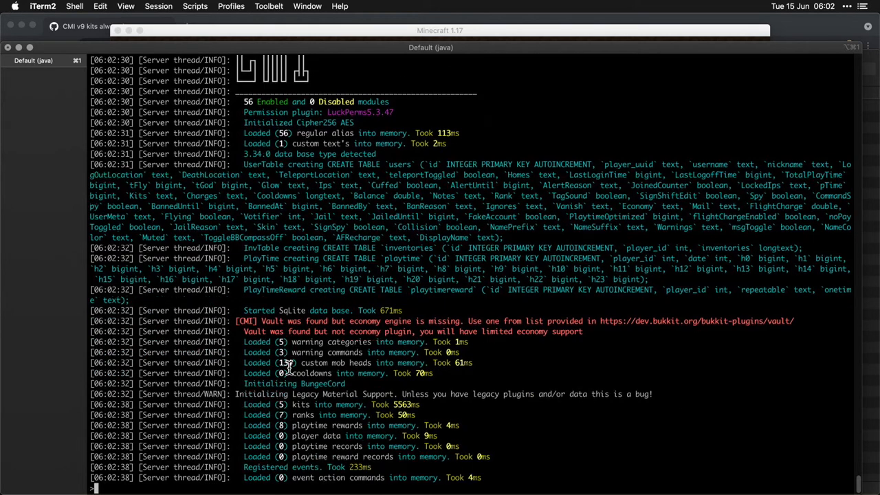
scroll("down", 3)
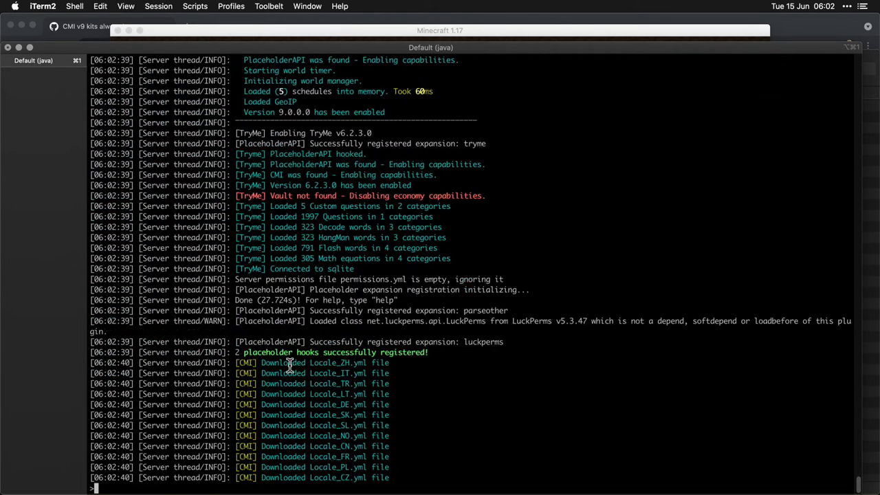
scroll("down", 3)
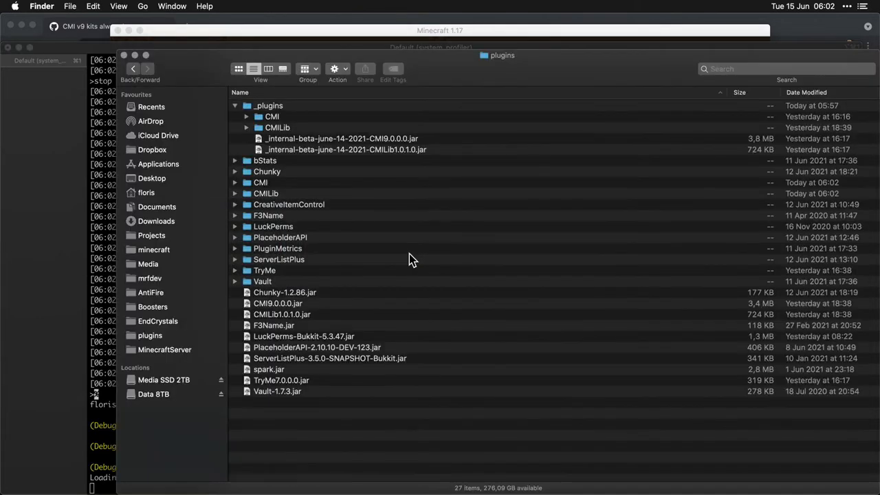
Enter the CMI plugin folder and open kits.yml in the text editor.
left_click(260, 181)
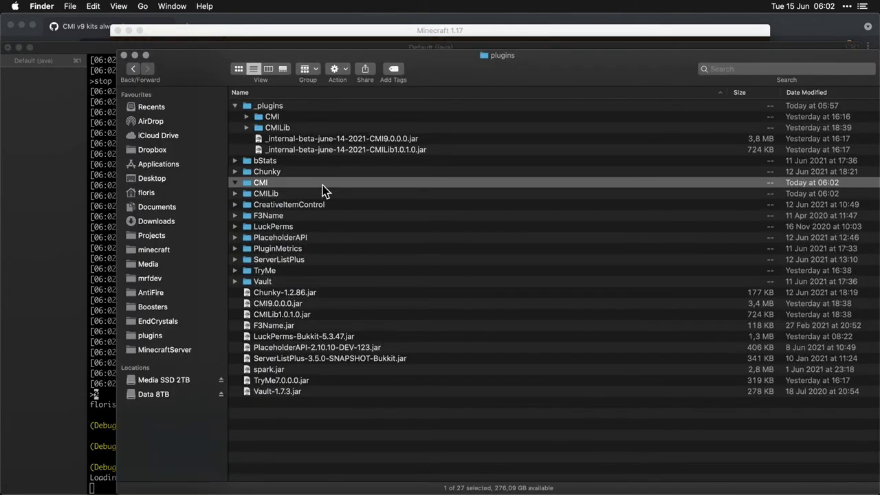
left_click(265, 193)
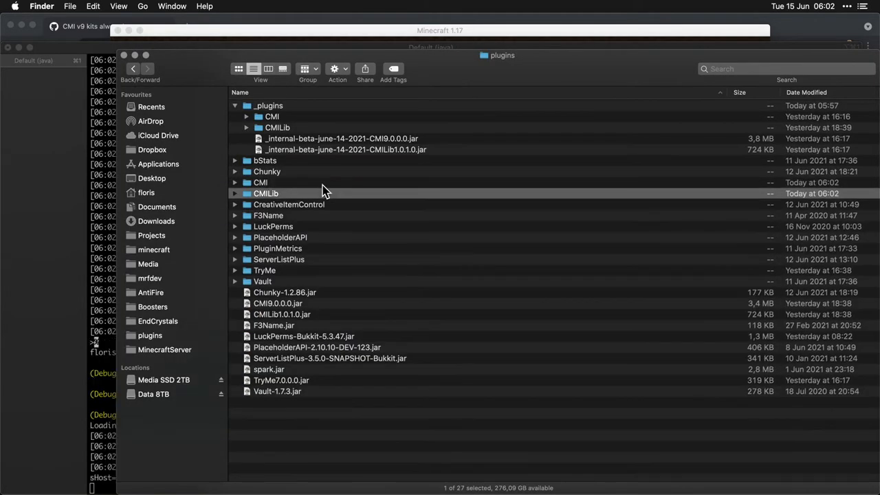
left_click(261, 182)
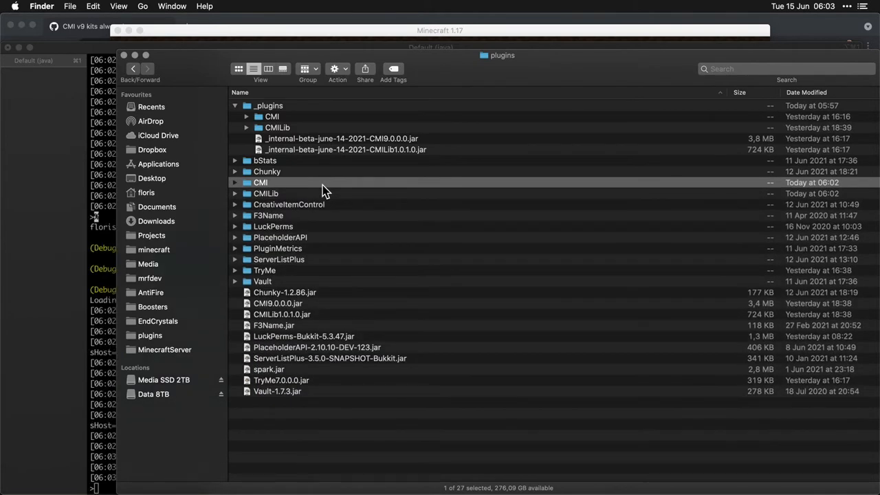
double_click(260, 182)
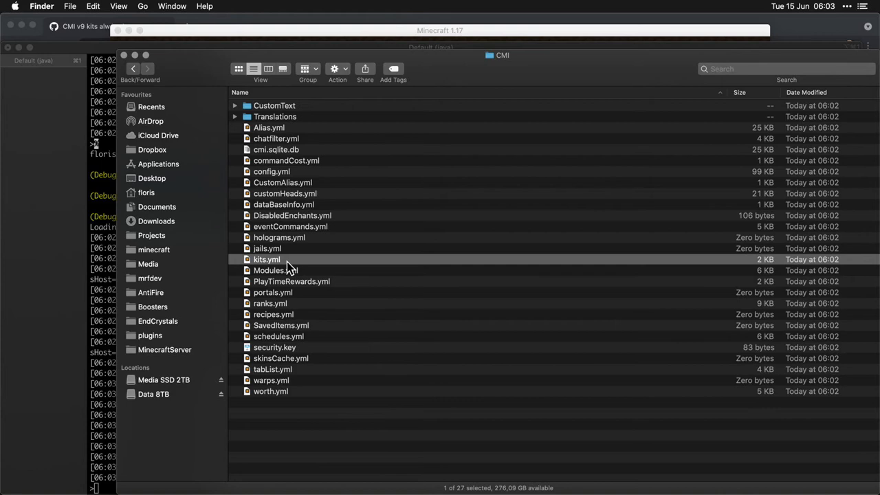
double_click(266, 258)
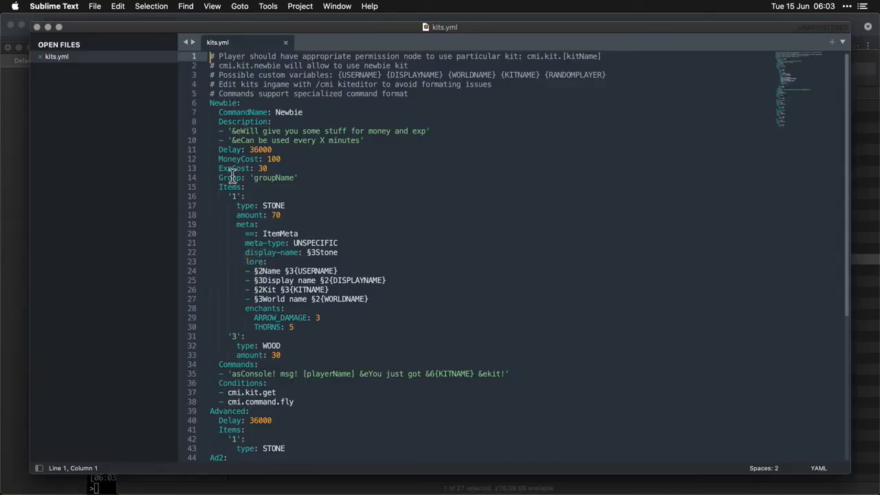
Scroll through the Newbie kit definition in kits.yml, then go back to the CMI folder.
scroll("down", 3)
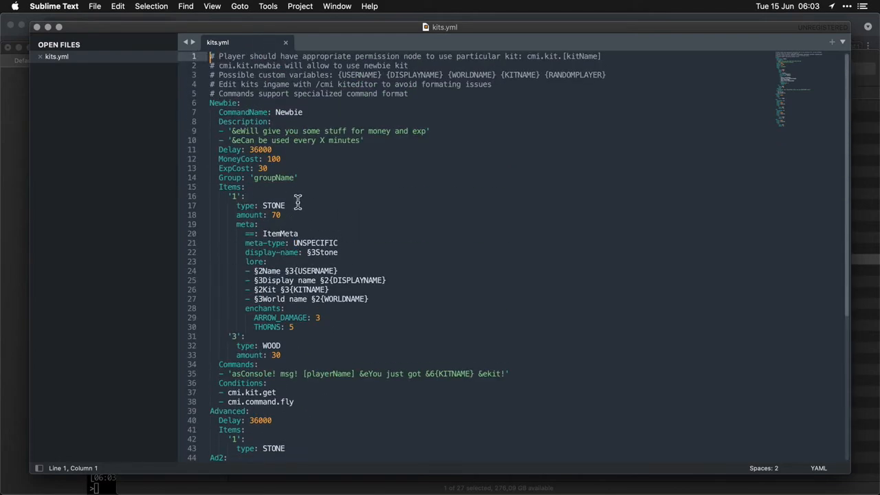
left_click(286, 205)
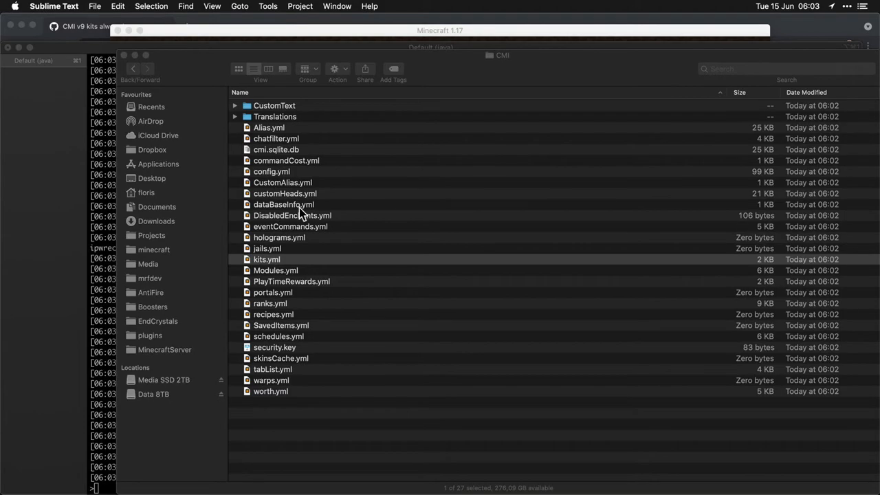
Bring the server terminal forward for the restart, then switch to the Minecraft client.
left_click(283, 203)
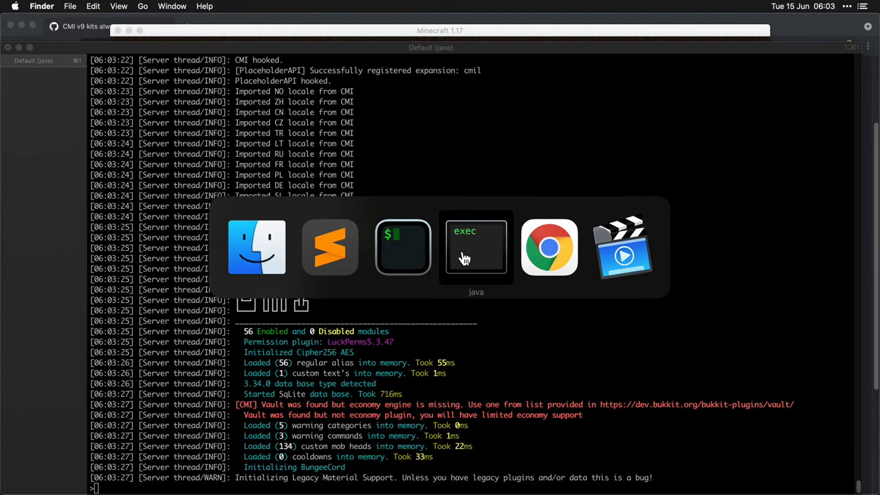
left_click(475, 247)
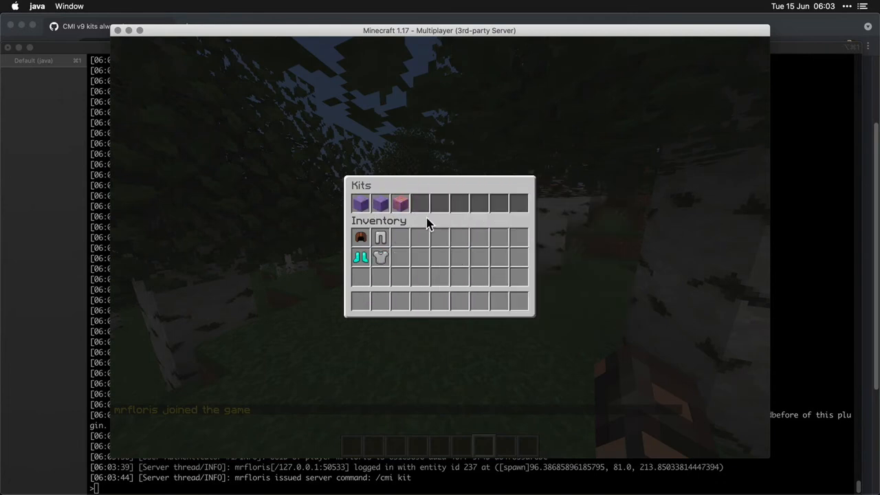
mouse_move(380, 257)
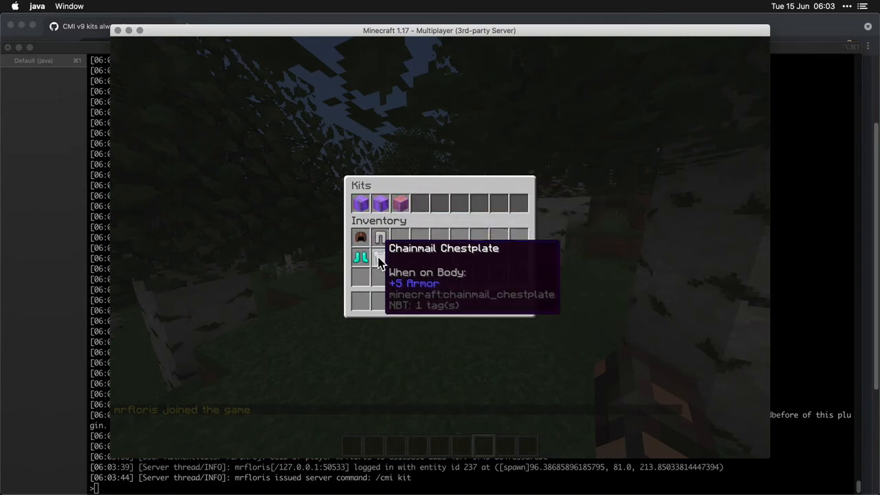
Close the Kits menu and return to the world.
key("Escape")
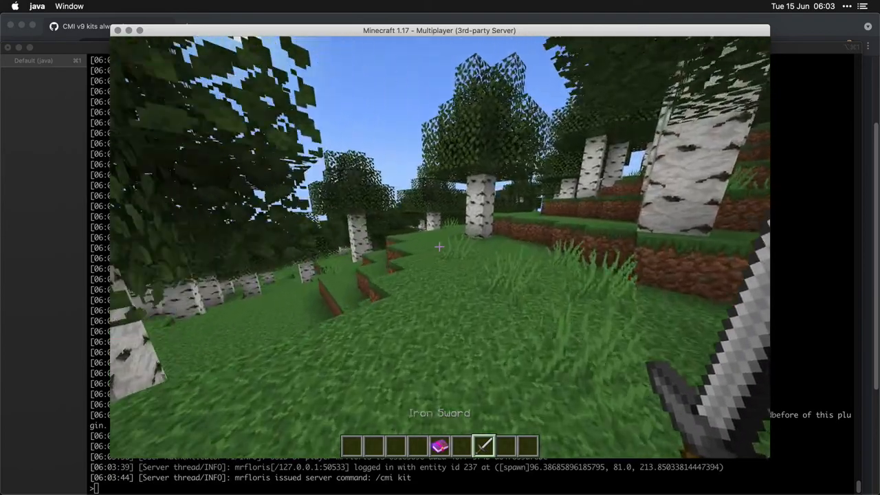
mouse_move(440, 247)
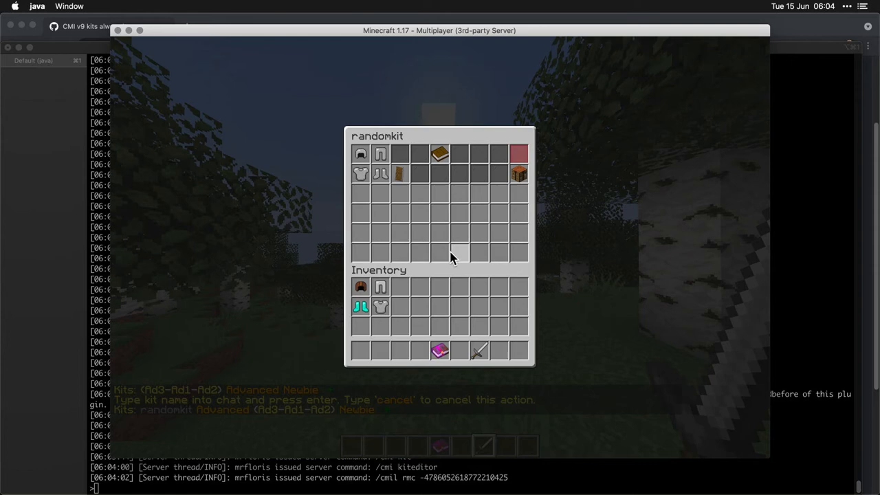
mouse_move(392, 305)
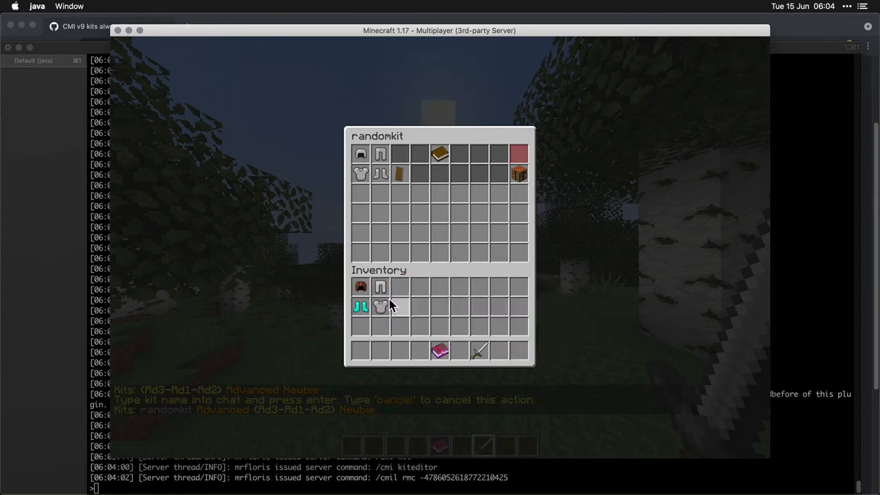
mouse_move(360, 307)
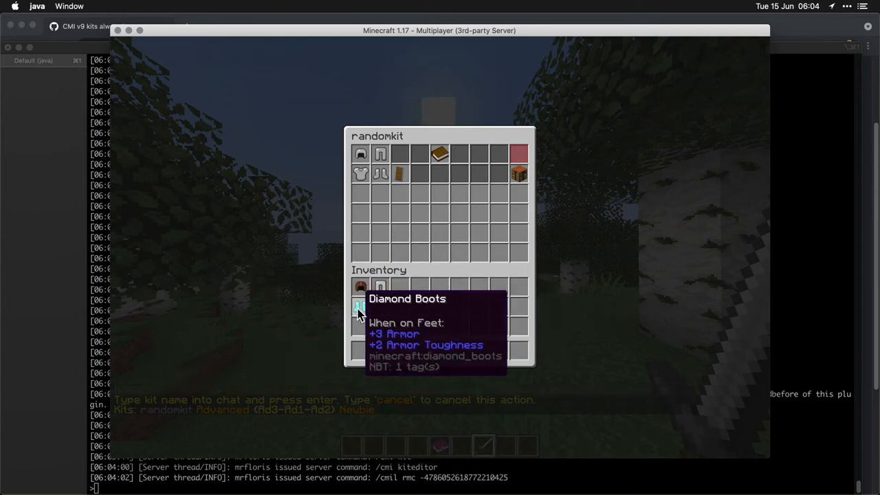
mouse_move(362, 306)
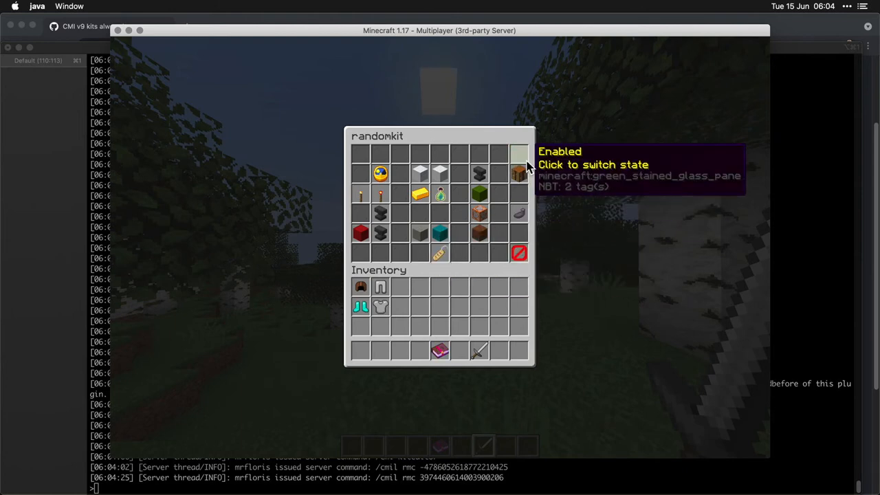
Toggle randomkit's Enabled state in the kit editor.
left_click(519, 154)
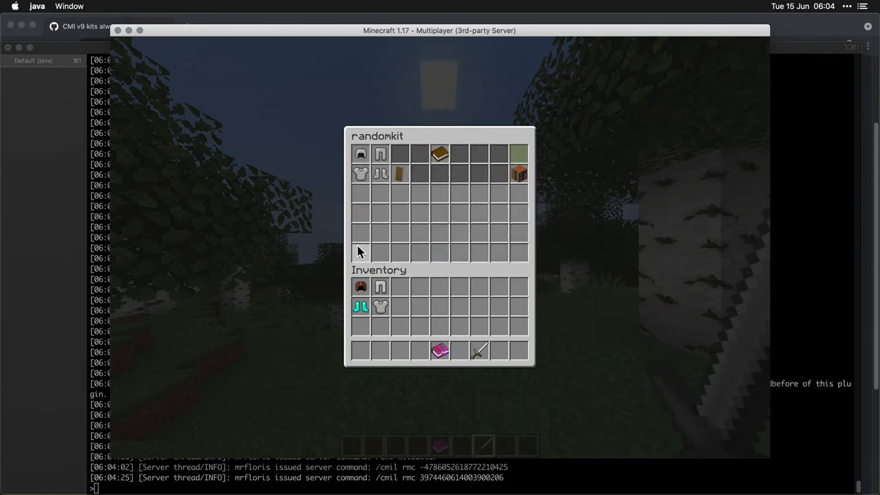
mouse_move(440, 351)
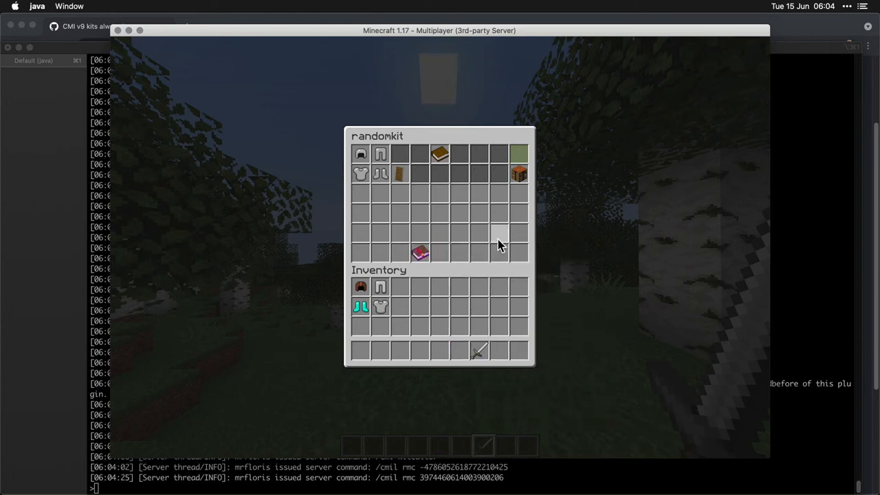
mouse_move(459, 294)
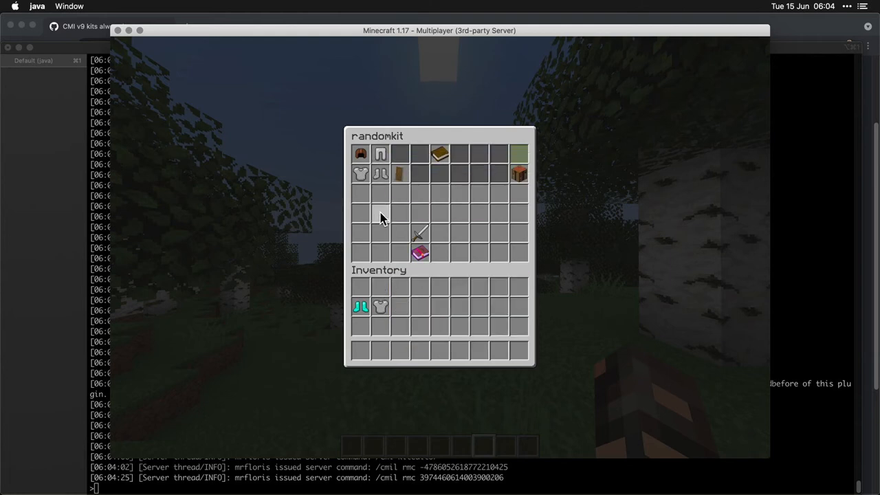
mouse_move(380, 174)
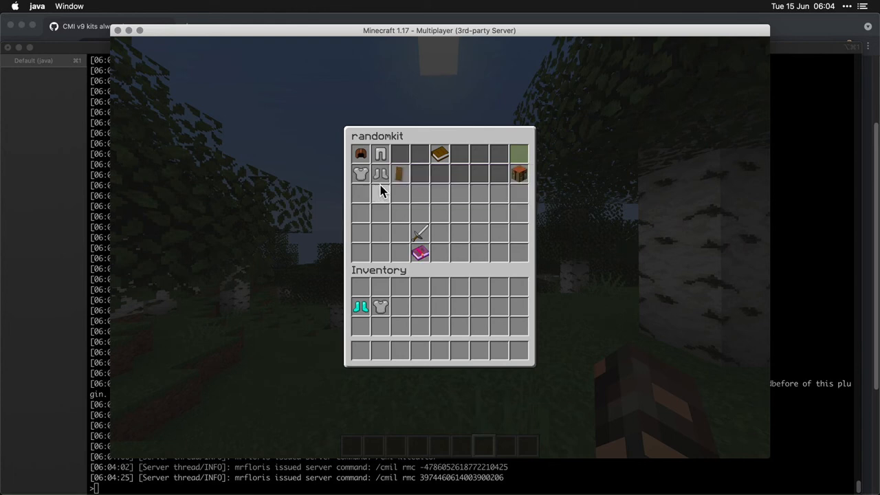
mouse_move(361, 306)
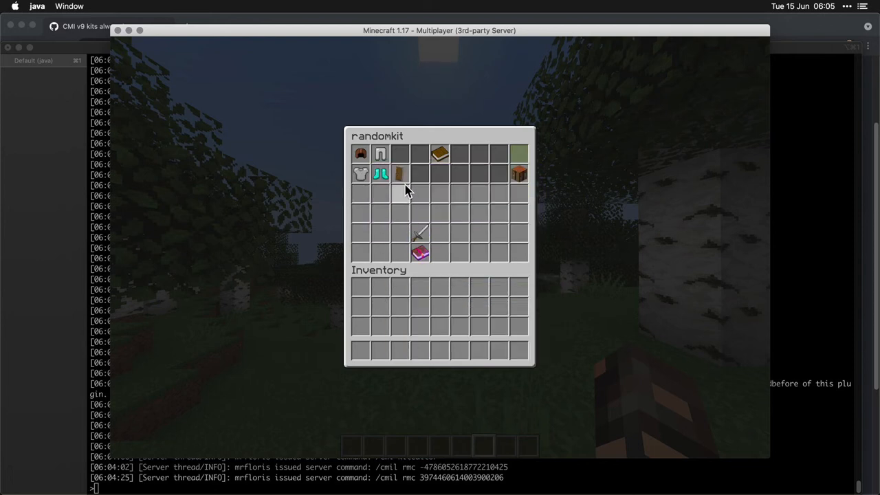
mouse_move(400, 173)
type("/cmi kit")
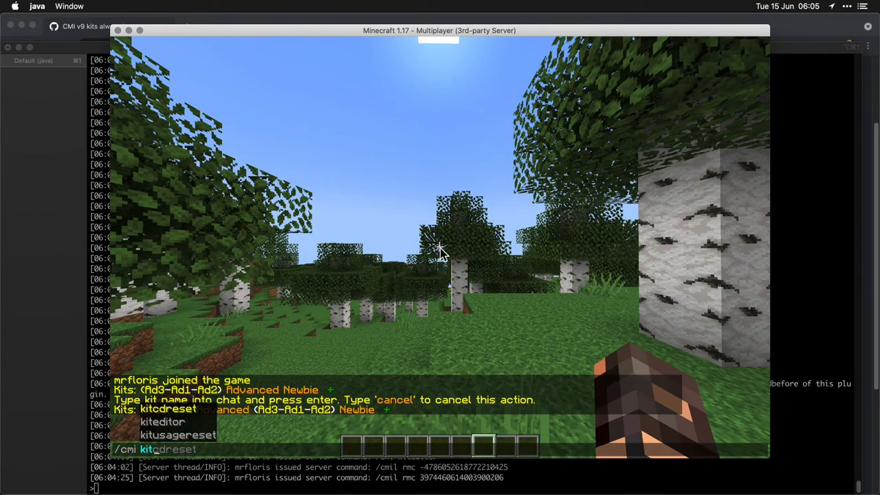
Run /cmi kit and preview randomkit's contents from the kits list.
key("Return")
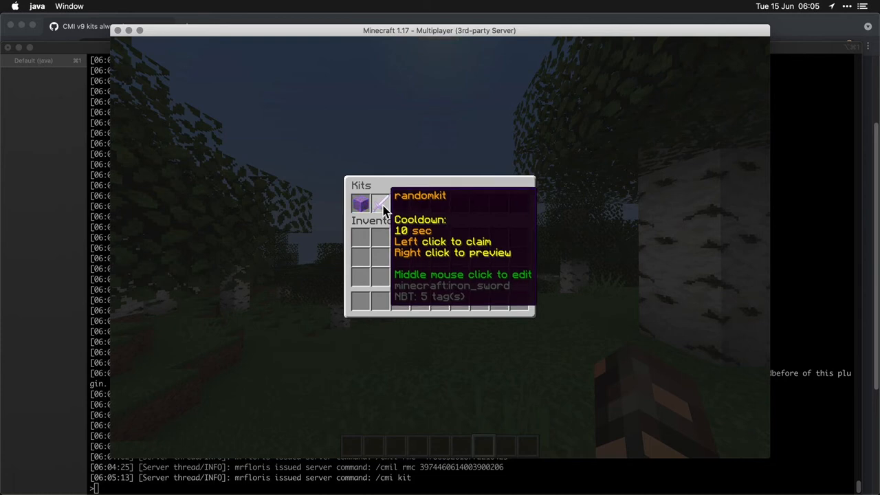
right_click(360, 204)
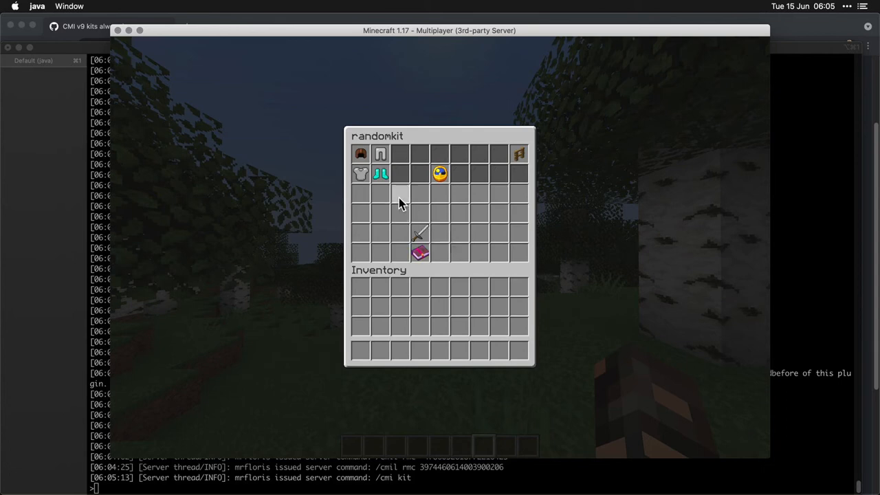
mouse_move(383, 195)
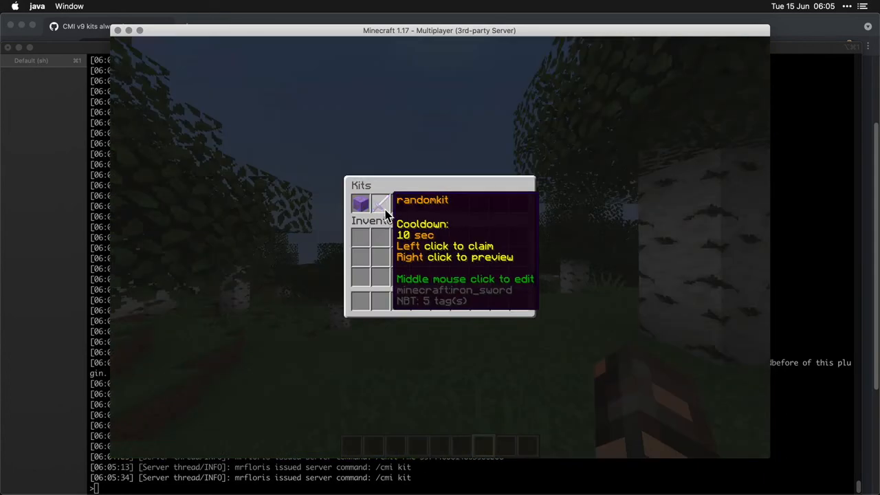
Claim randomkit from the kits list.
right_click(360, 203)
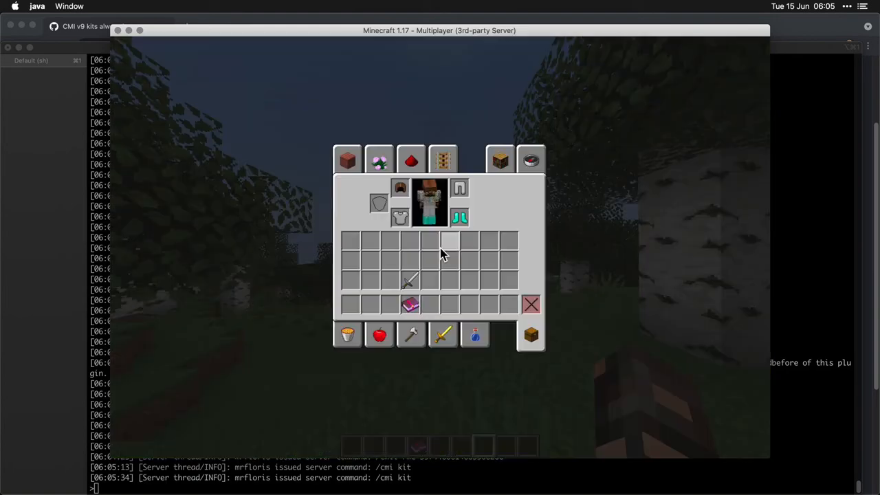
mouse_move(400, 187)
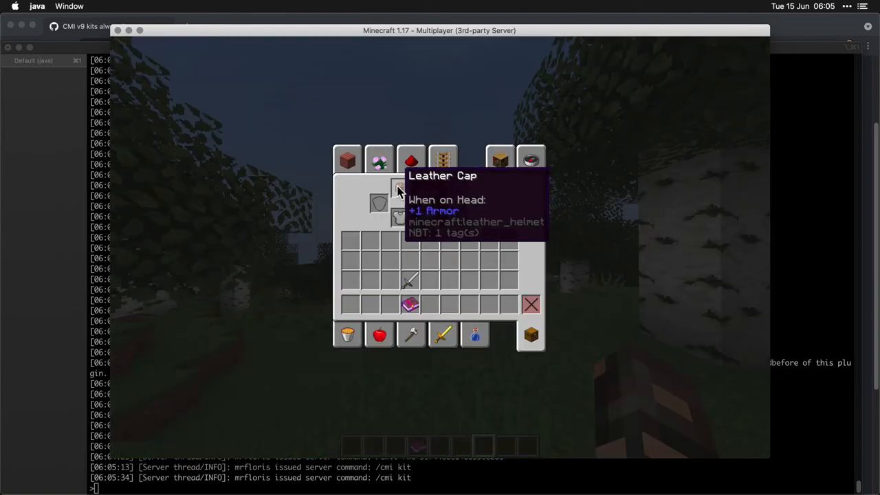
mouse_move(447, 234)
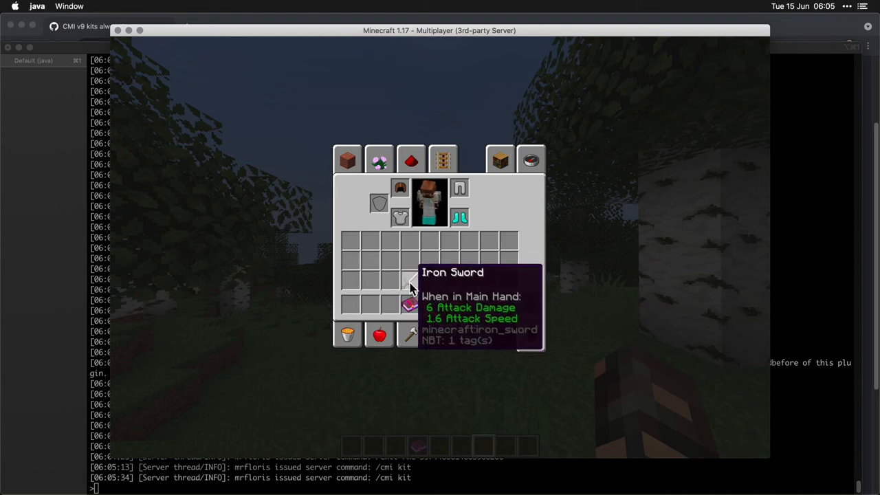
mouse_move(410, 305)
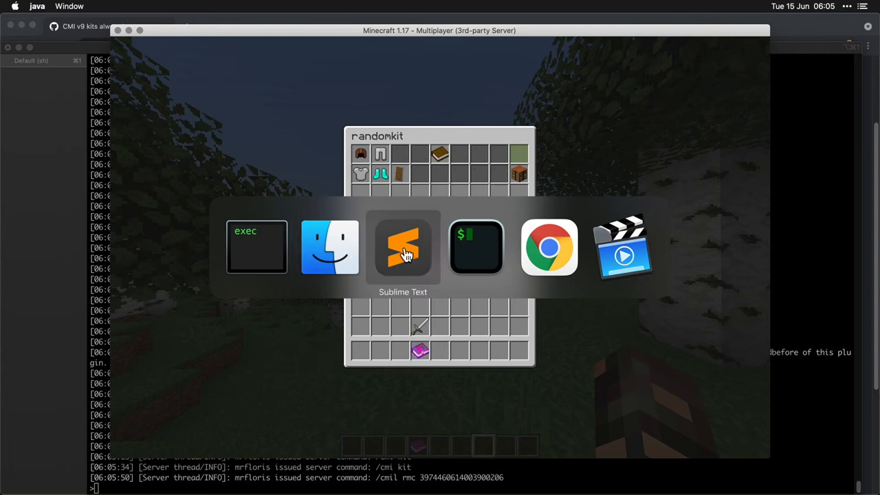
Switch to Chrome showing GitHub issue #5703 about unremovable kit armor.
left_click(548, 248)
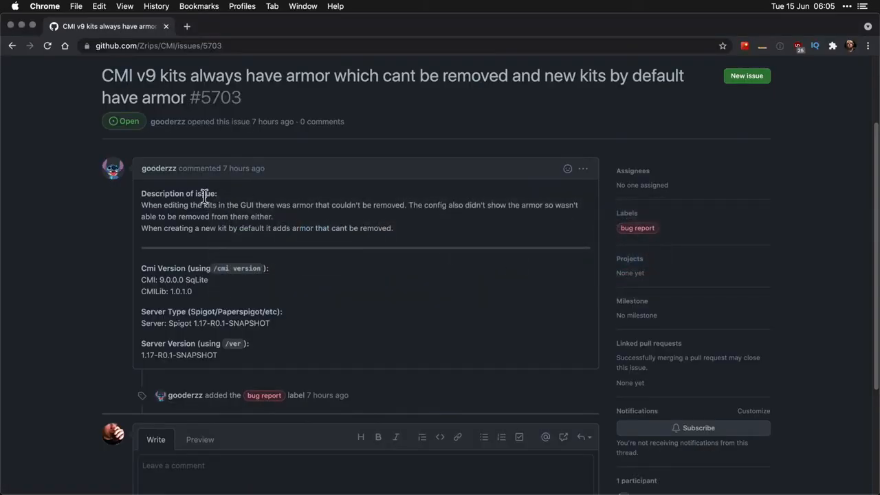
mouse_move(388, 181)
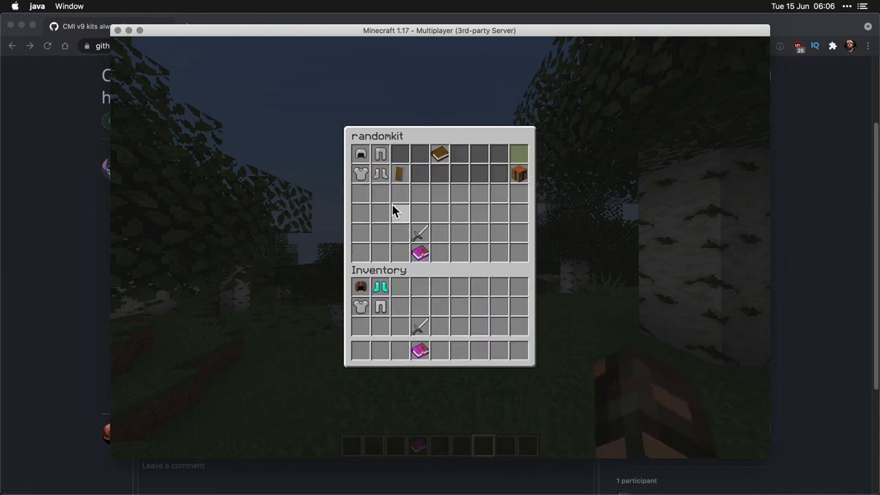
mouse_move(360, 174)
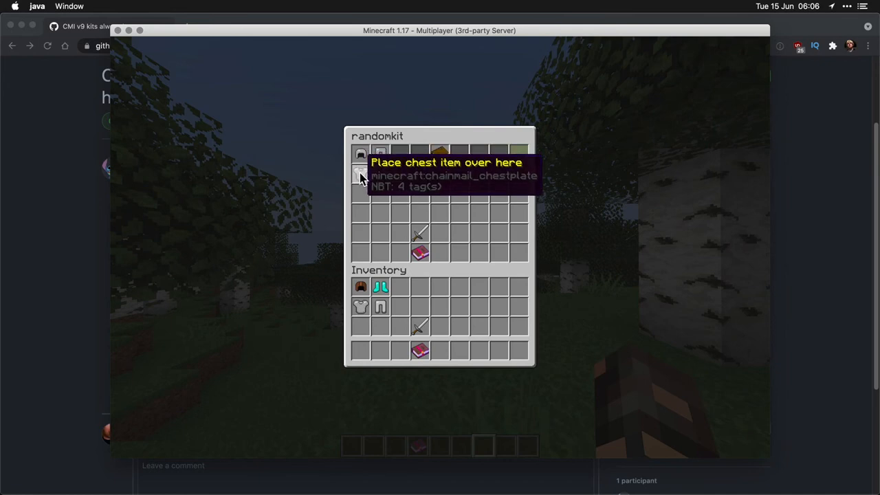
mouse_move(380, 173)
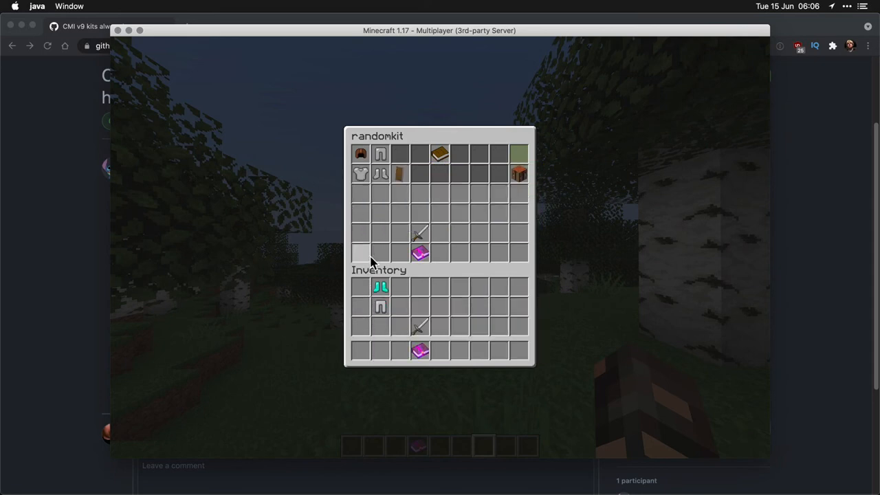
mouse_move(379, 172)
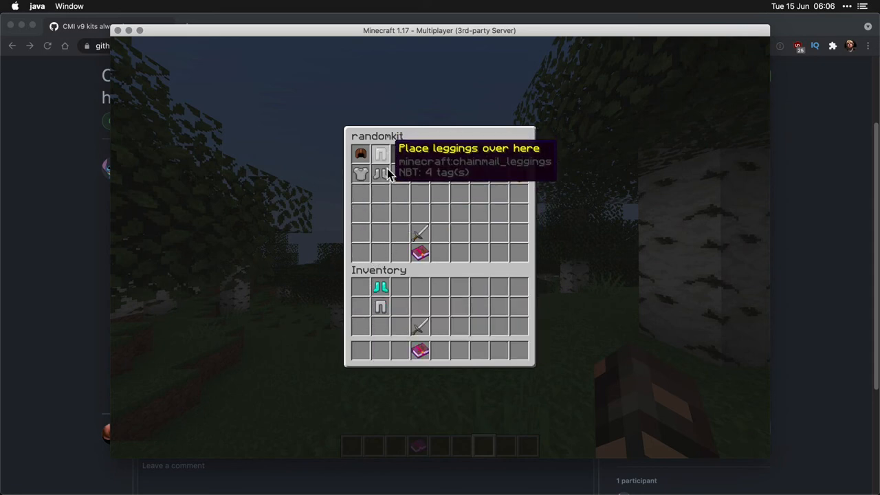
mouse_move(379, 173)
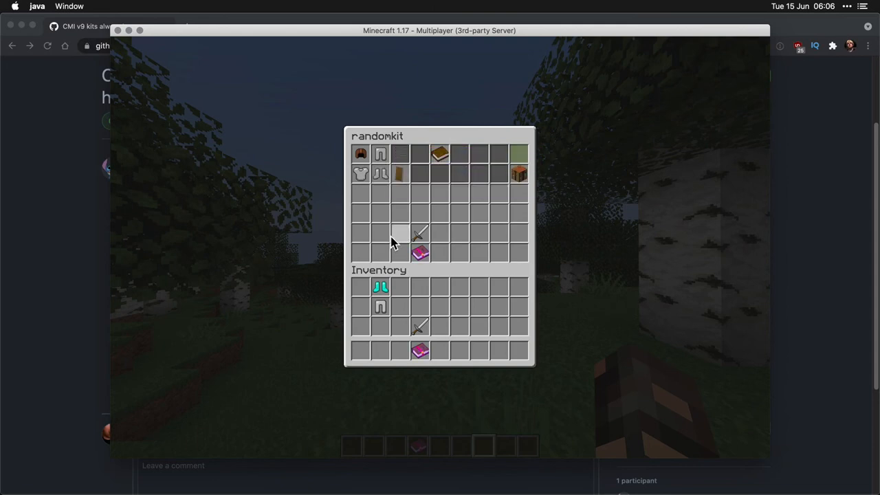
mouse_move(379, 213)
type("/cmi version")
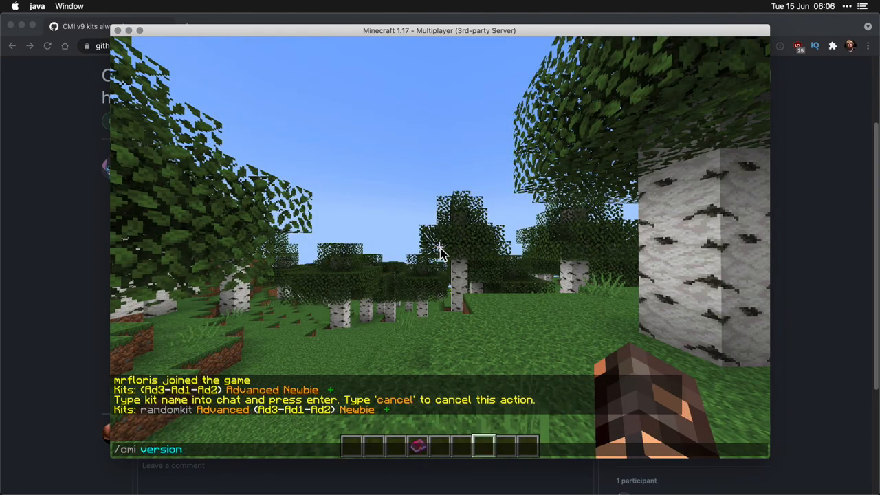
Show /cmi version (CMI 9.0.0.0, CMILib 1.0.1.0) and /version, two versions behind.
key("Return")
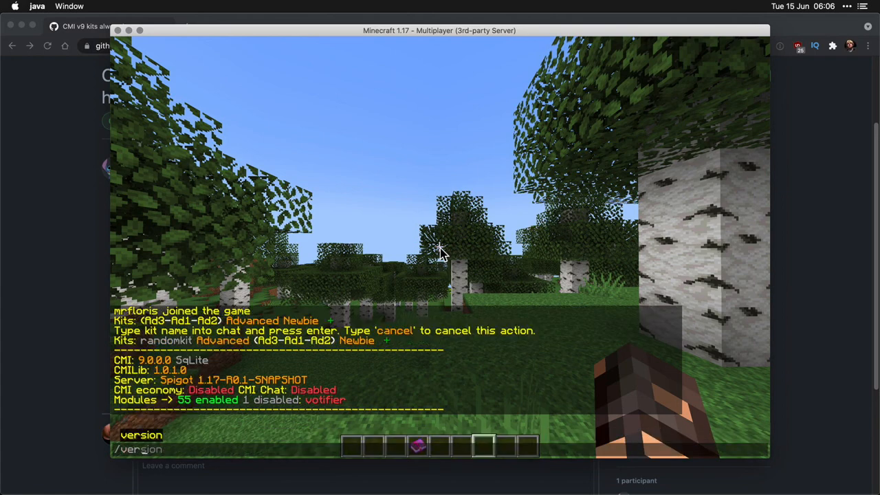
key("Return")
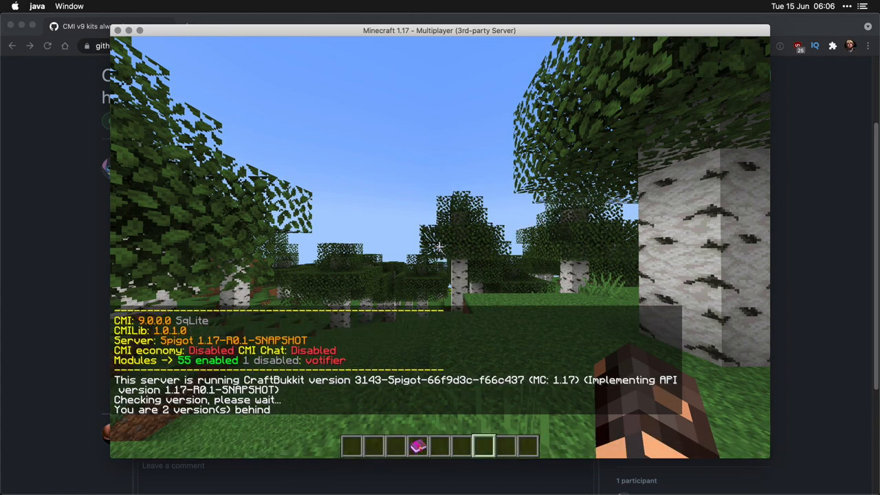